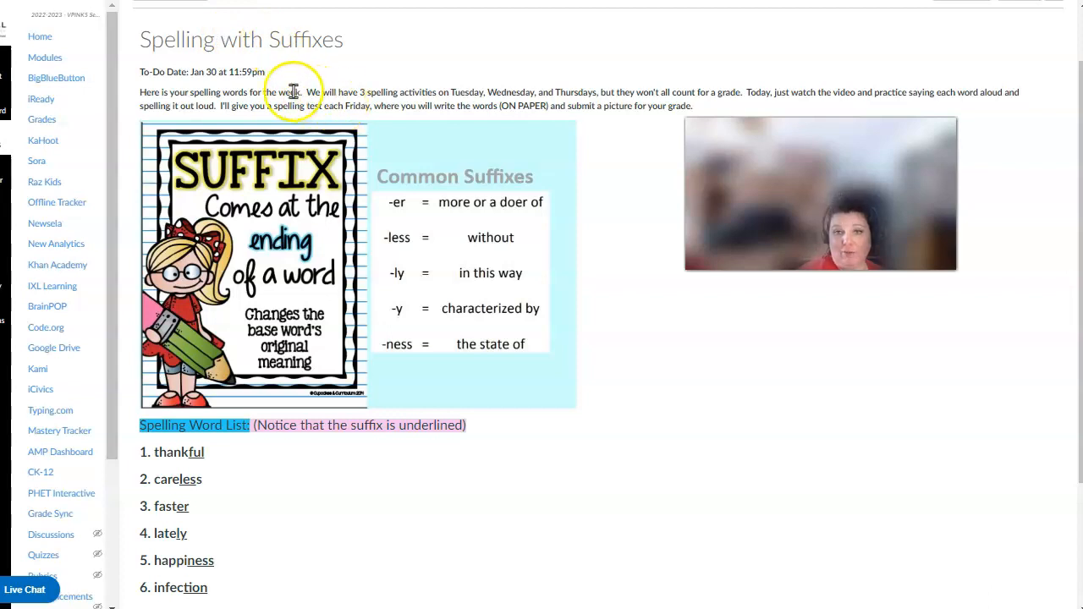
{"action": "mouse_move", "coordinate": [272, 128]}
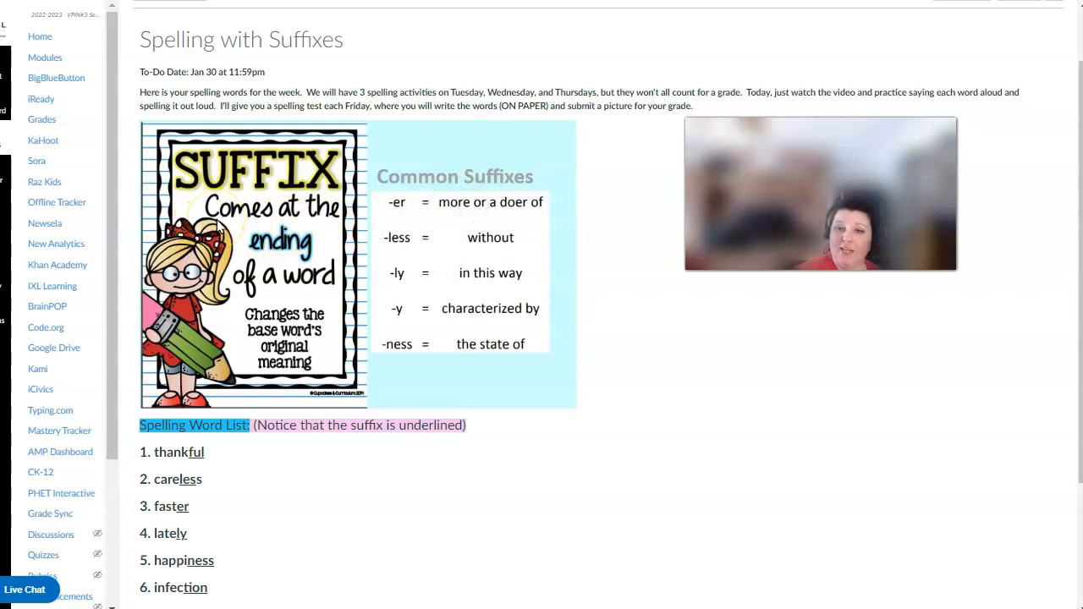
{"action": "mouse_move", "coordinate": [330, 262]}
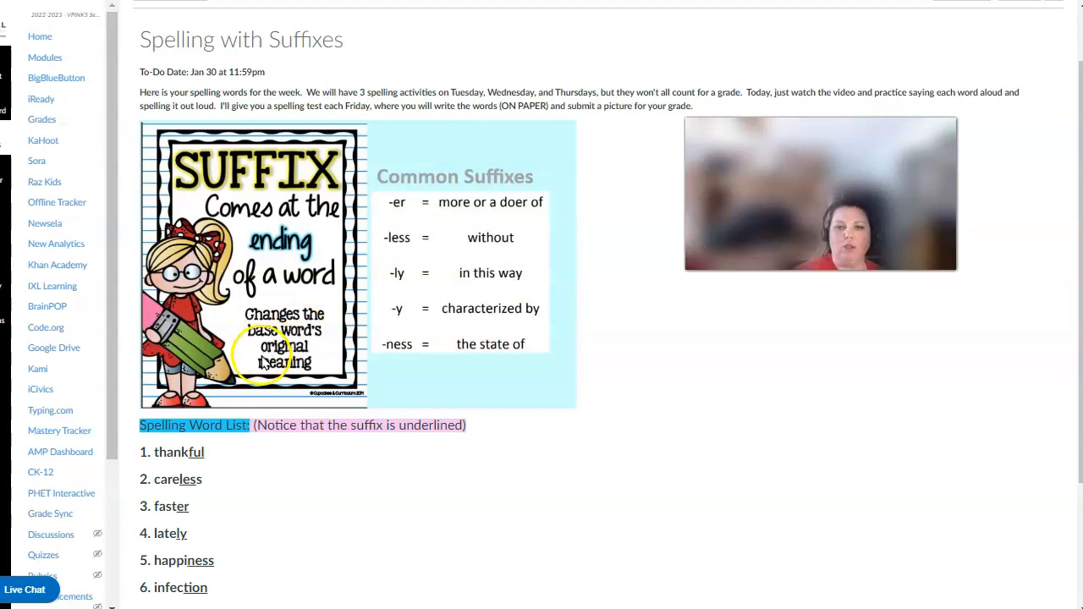
{"action": "mouse_move", "coordinate": [352, 342]}
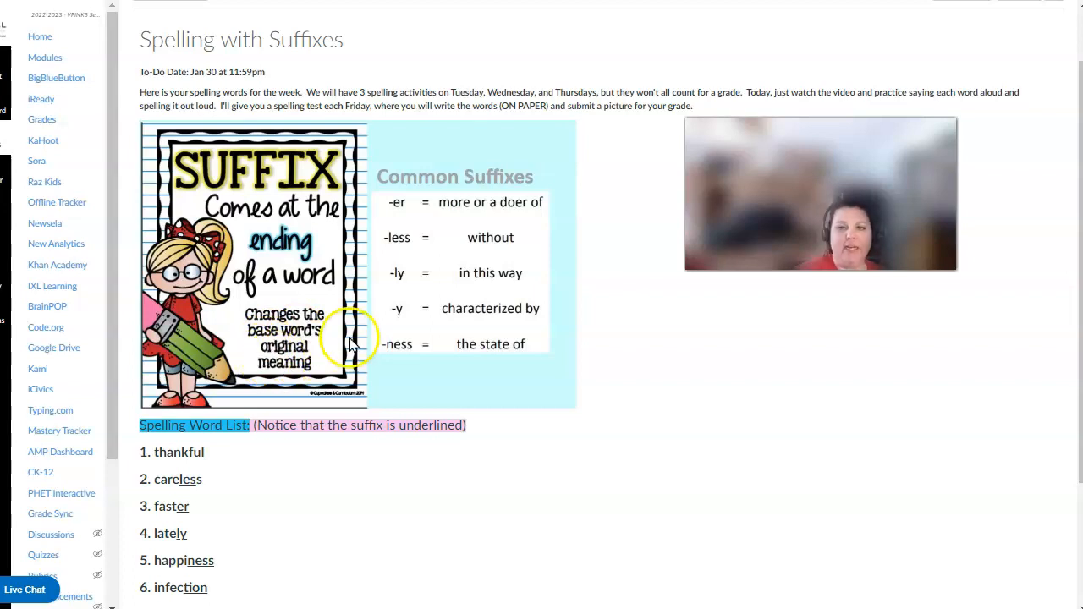
{"action": "mouse_move", "coordinate": [397, 199]}
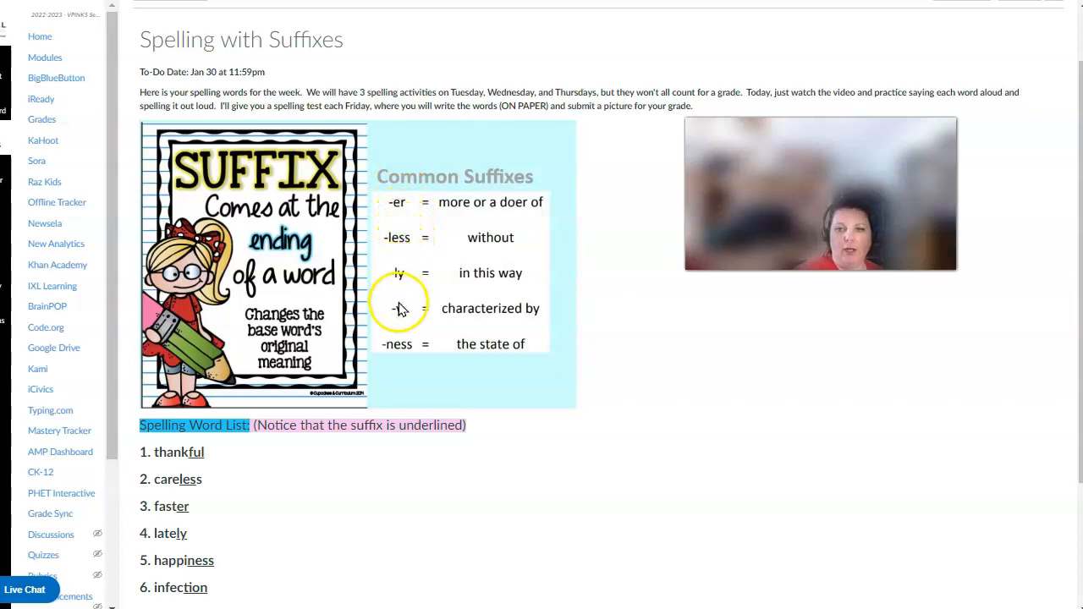
{"action": "mouse_move", "coordinate": [456, 291]}
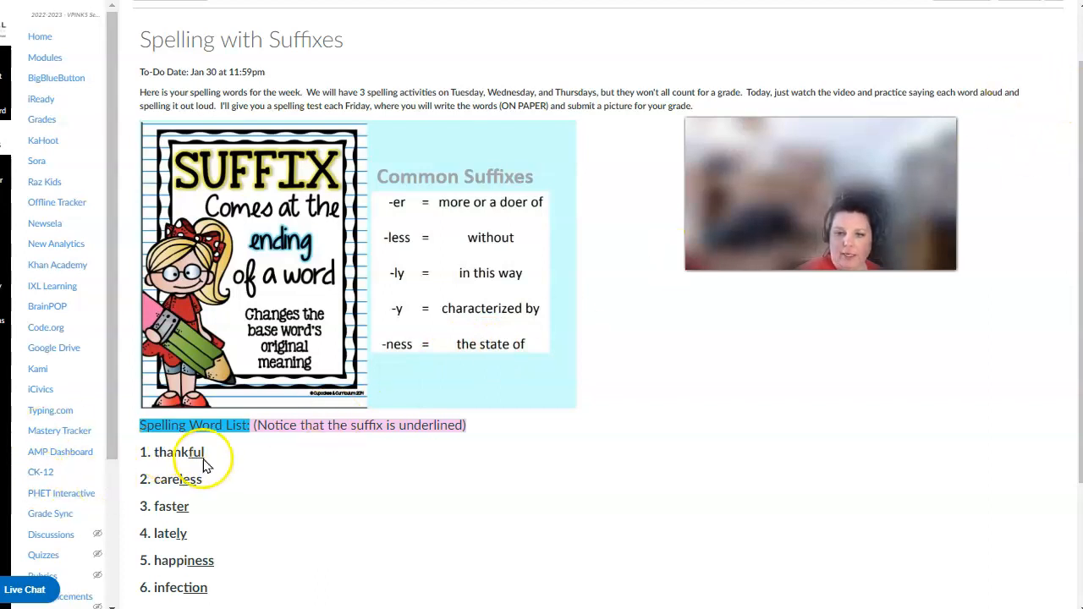
{"action": "scroll", "scroll_direction": "down", "scroll_amount": 3}
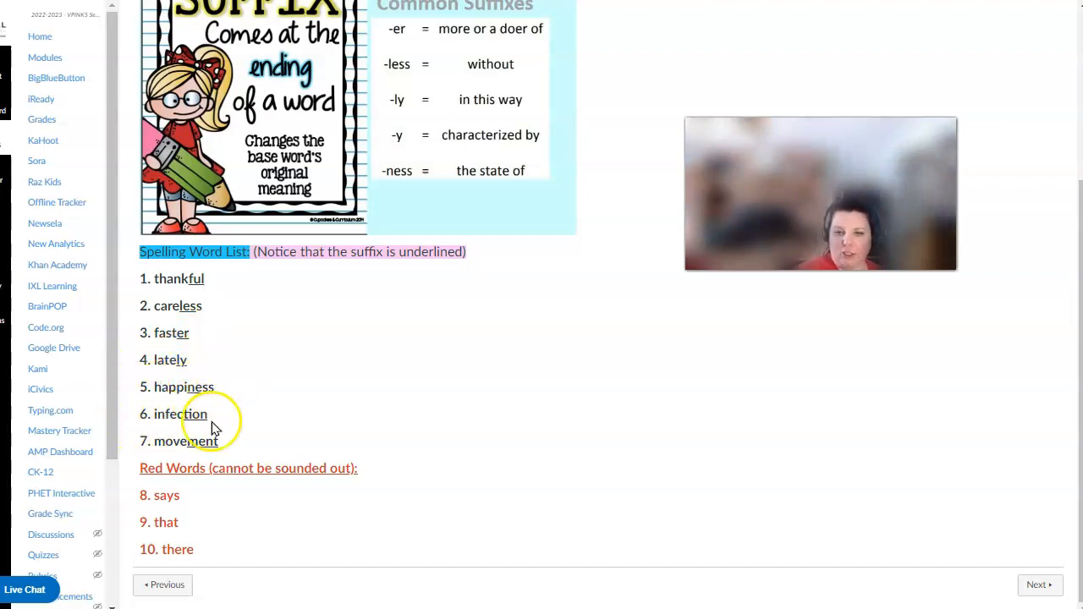
{"action": "mouse_move", "coordinate": [267, 456]}
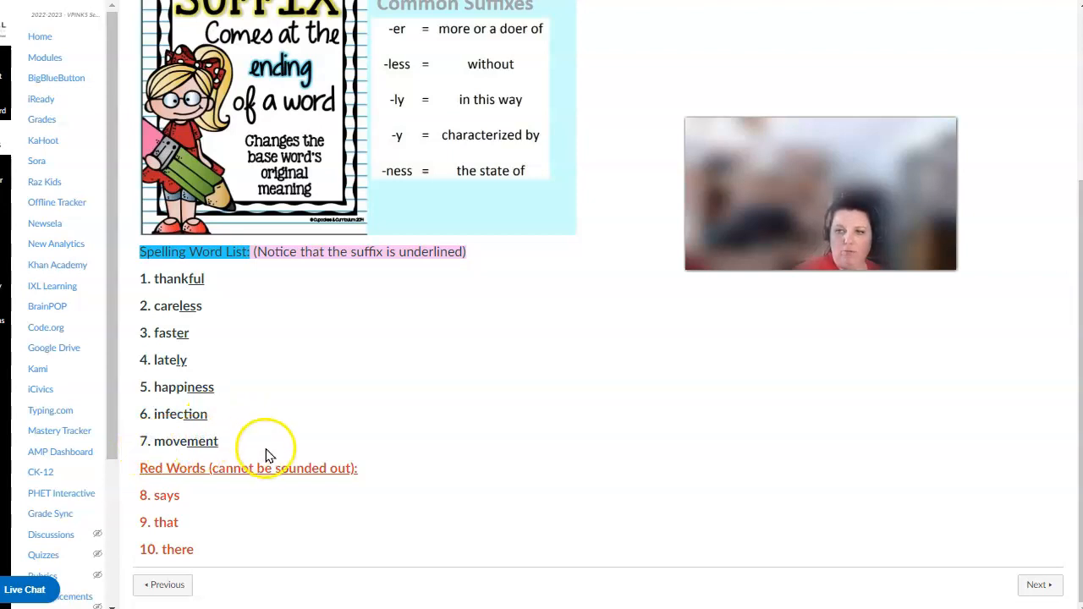